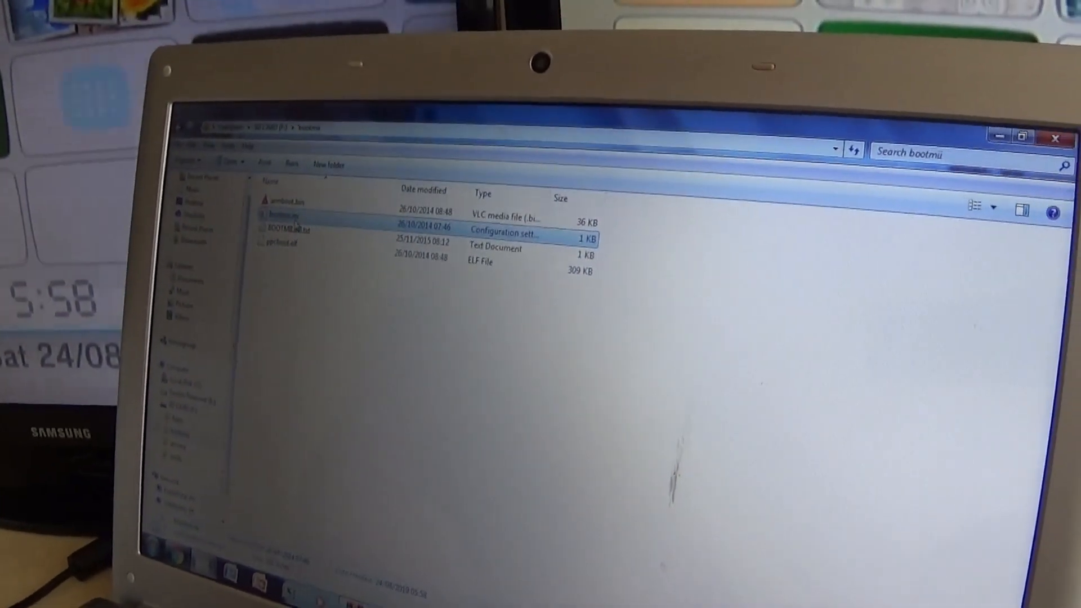
- Open bootmii.ini from the bootmii folder for editing in Notepad via the Edit command
right_click(289, 228)
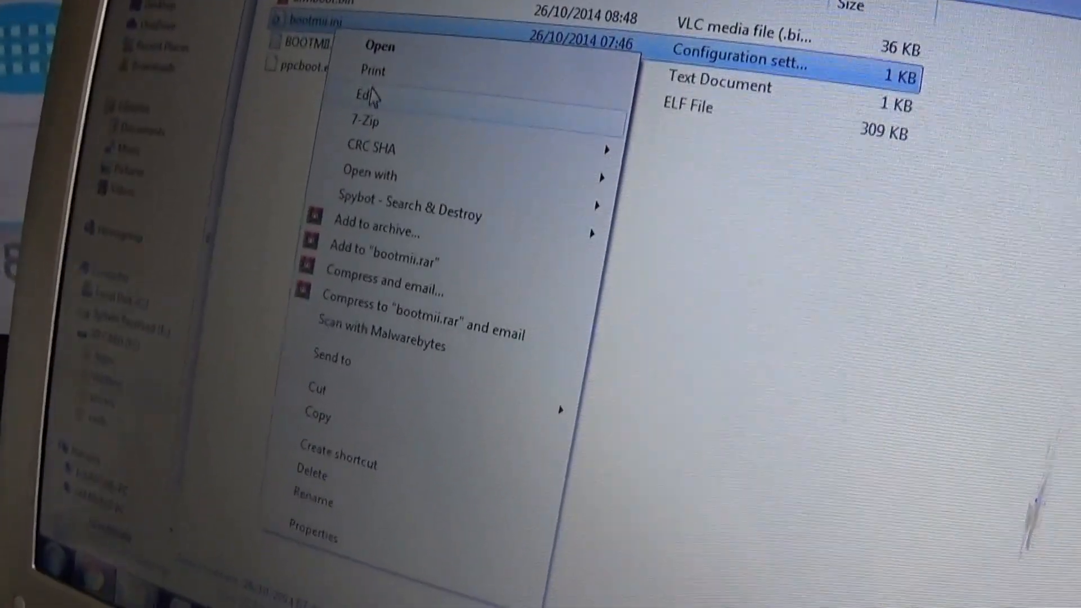
click(364, 94)
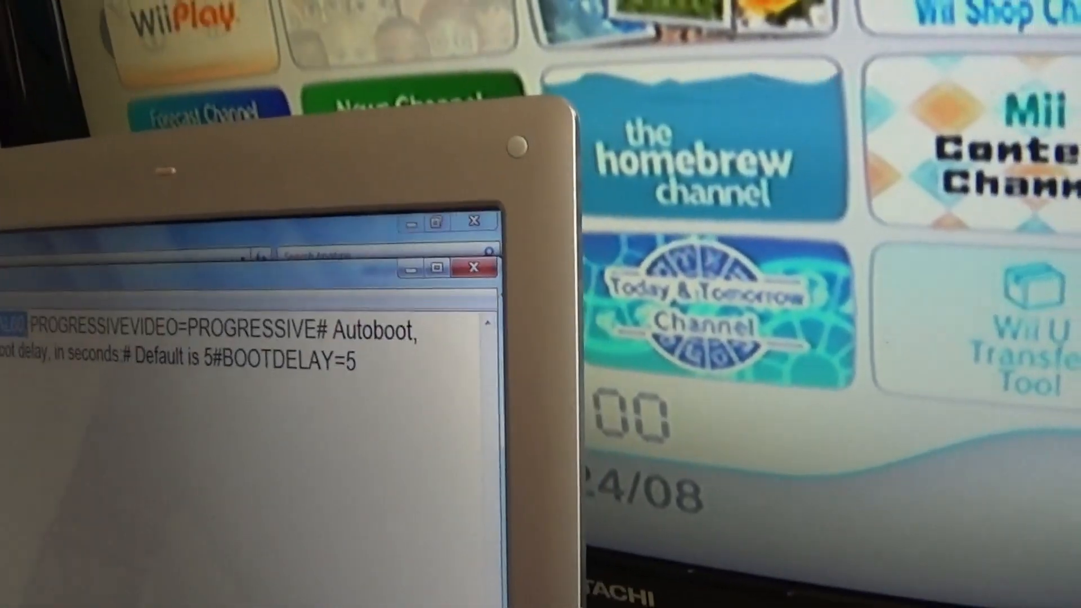